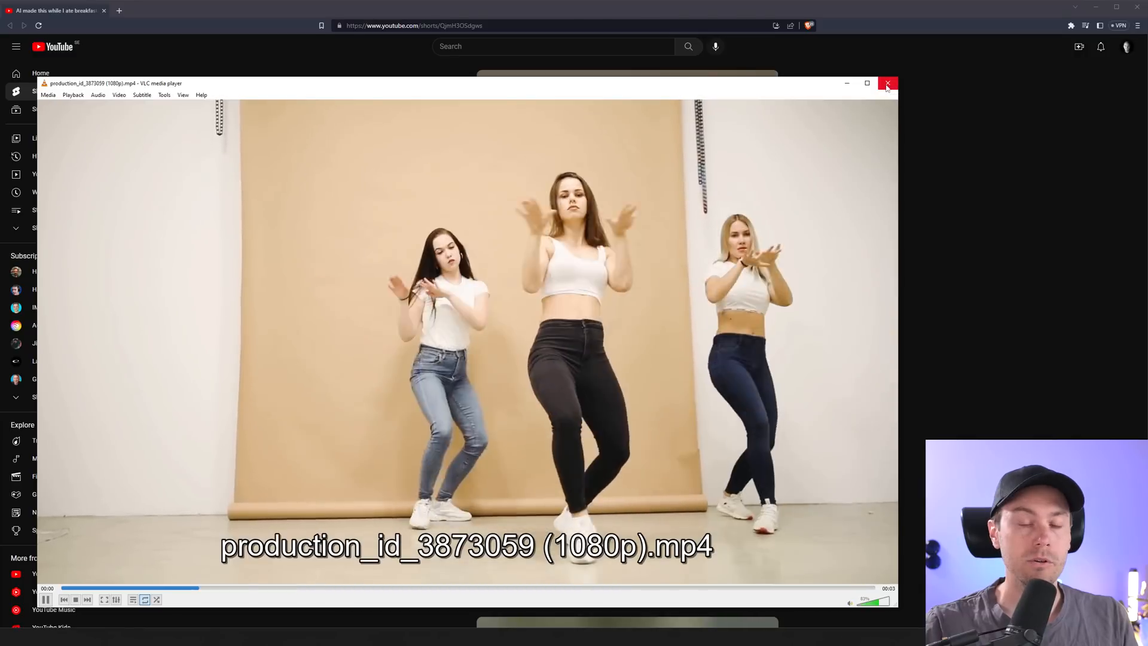
- Close the VLC player to return to the 'AI made this while I ate breakfast' Short
{"action": "left_click", "coordinate": [887, 83]}
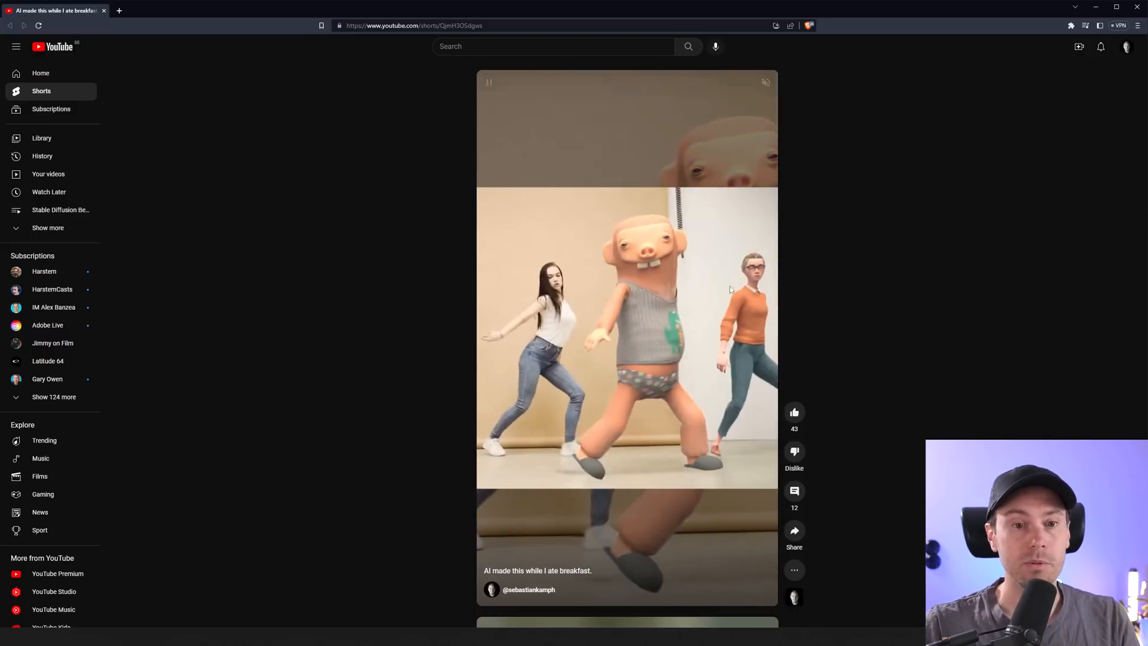
- Open the Canyon Exploration template in Wonder Dynamics and briefly play its clip
{"action": "left_click", "coordinate": [141, 11]}
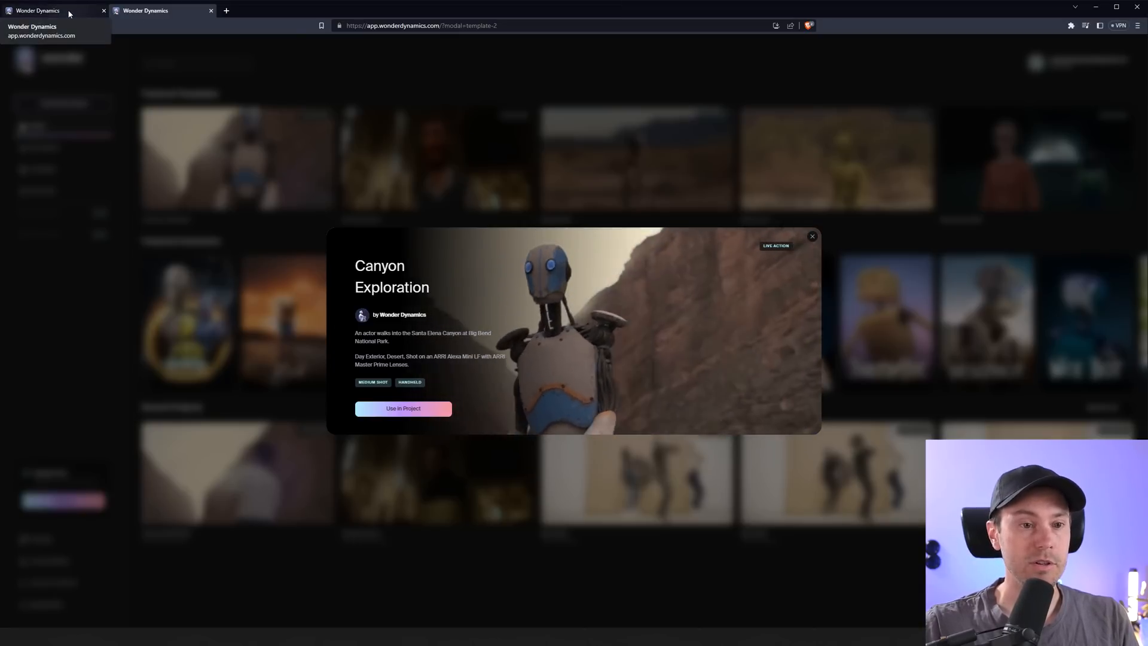
{"action": "left_click", "coordinate": [403, 409]}
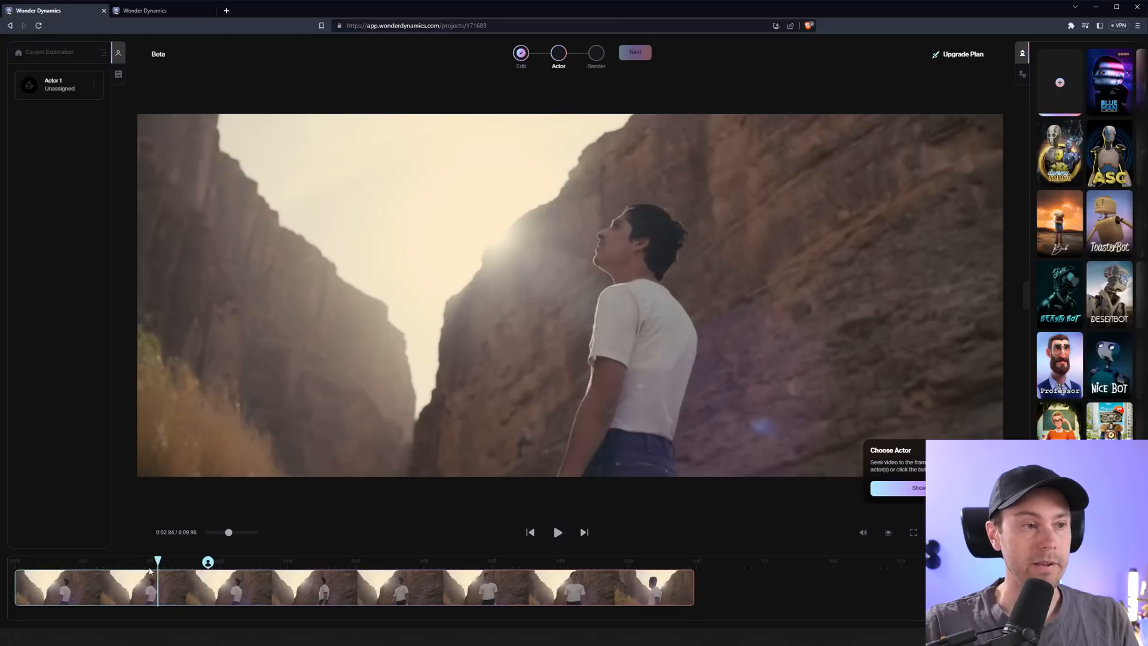
{"action": "left_click", "coordinate": [558, 532]}
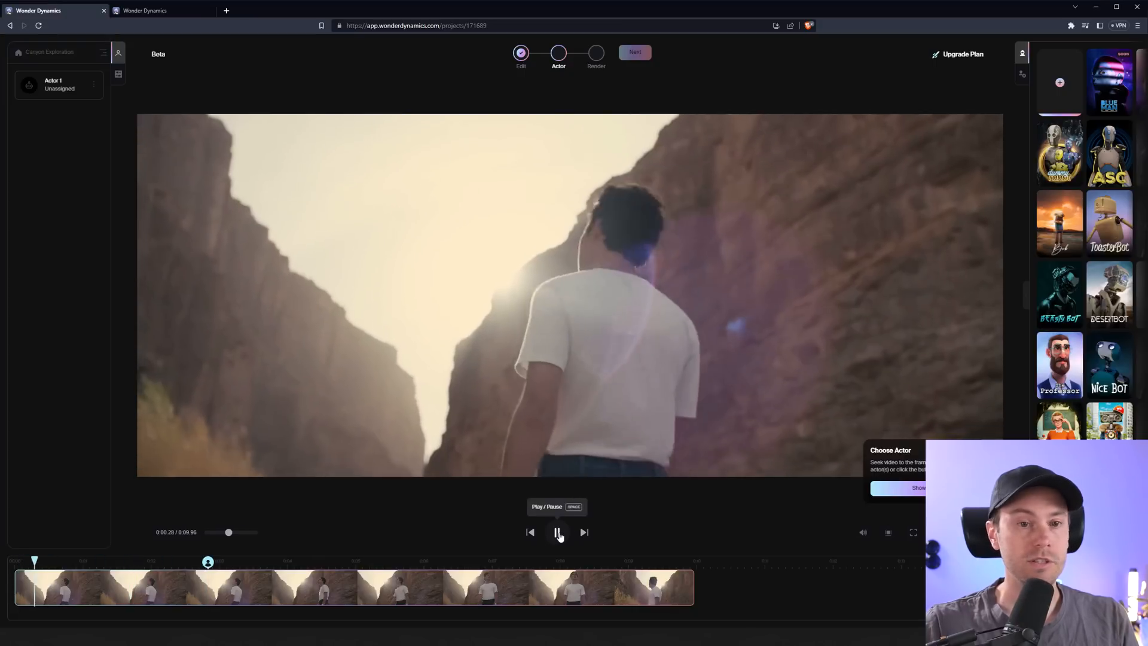
{"action": "left_click", "coordinate": [556, 532]}
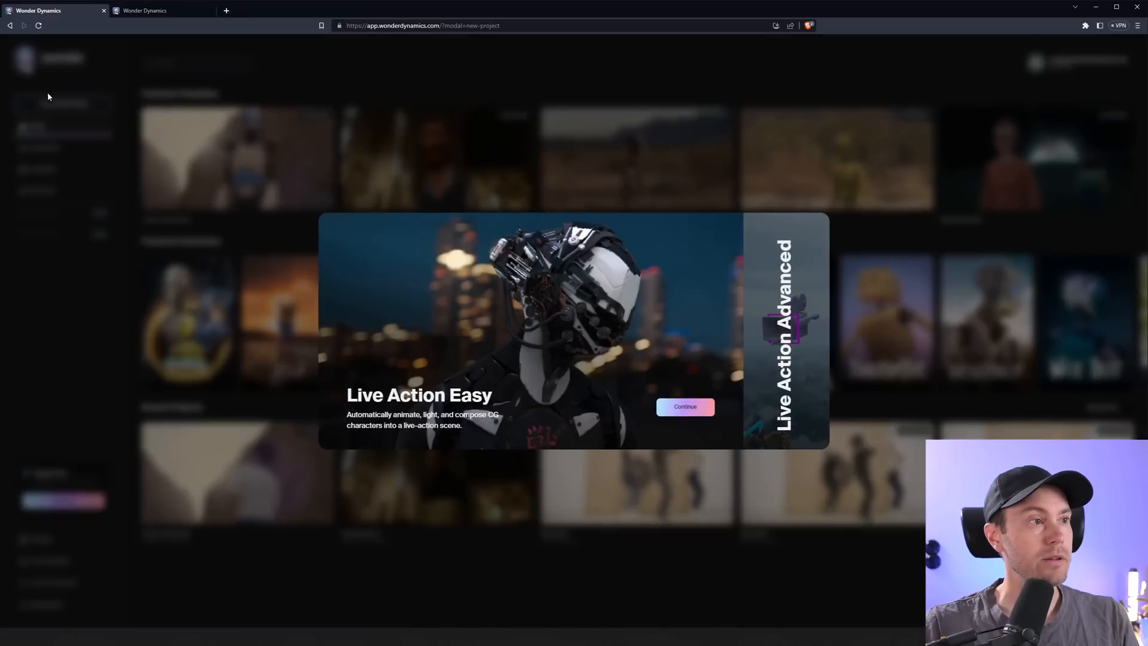
- Create a Live Action Easy project with the three-dancer clip and advance to Actor
{"action": "left_click", "coordinate": [685, 406]}
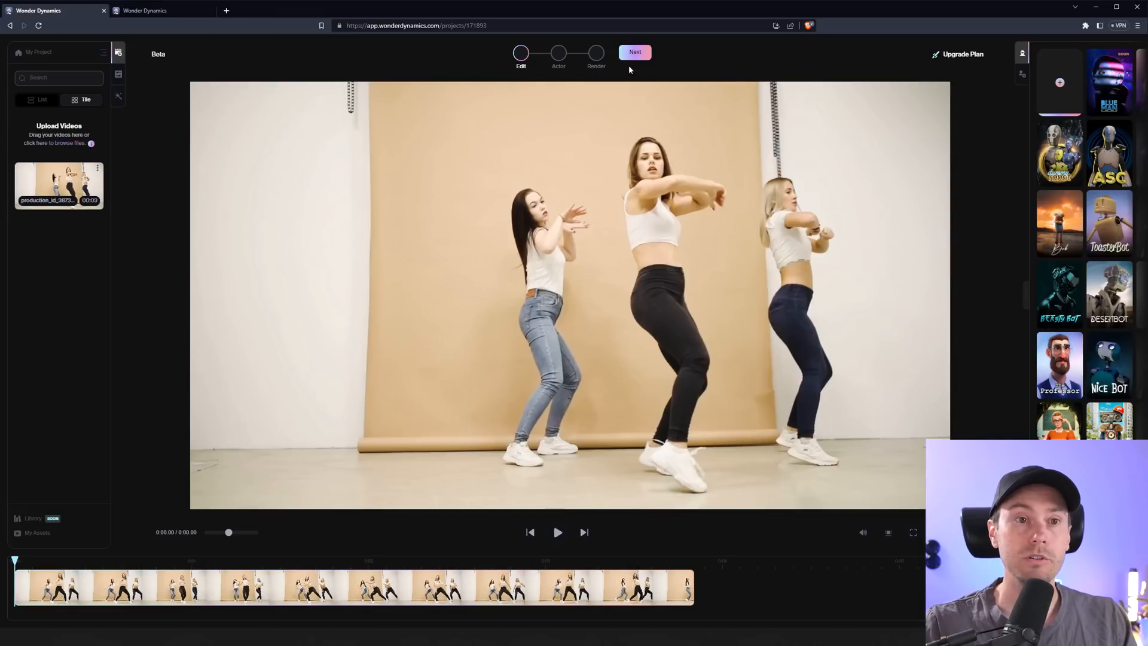
{"action": "left_click", "coordinate": [634, 52]}
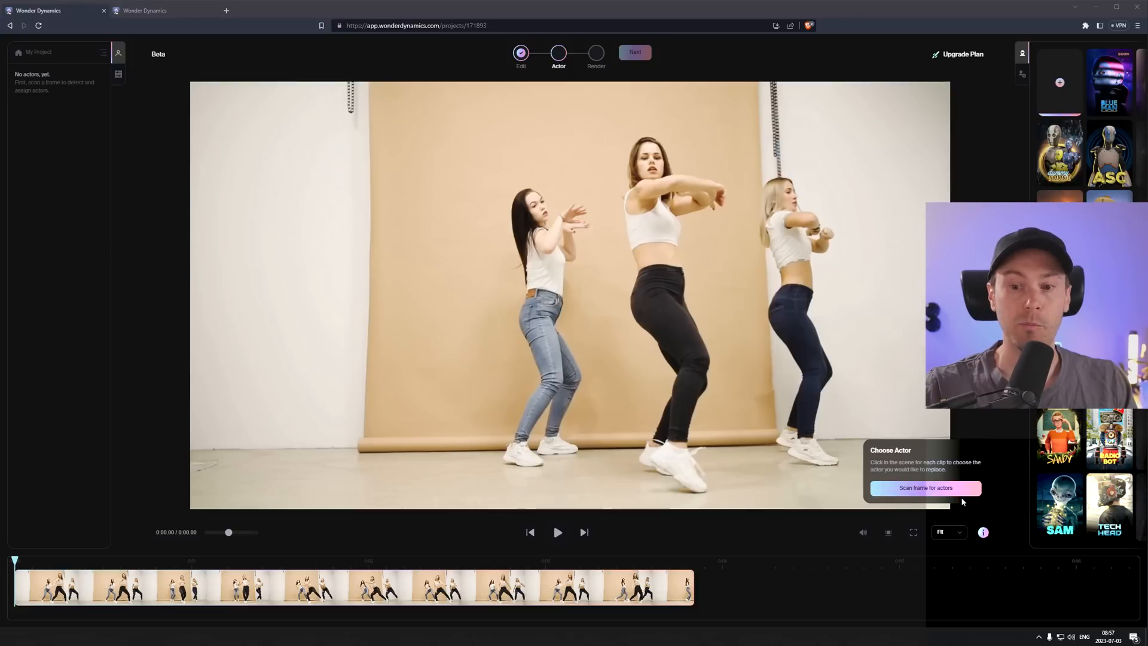
- Scan the first frame of the dance clip for actors
{"action": "left_click", "coordinate": [926, 488]}
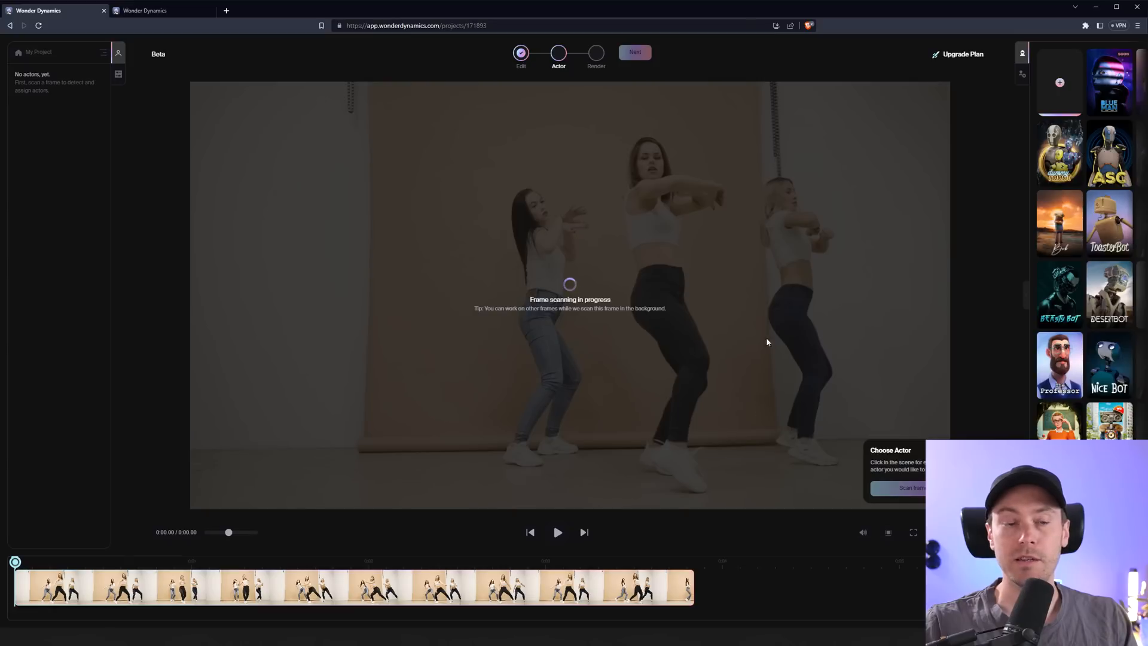
{"action": "mouse_move", "coordinate": [877, 368]}
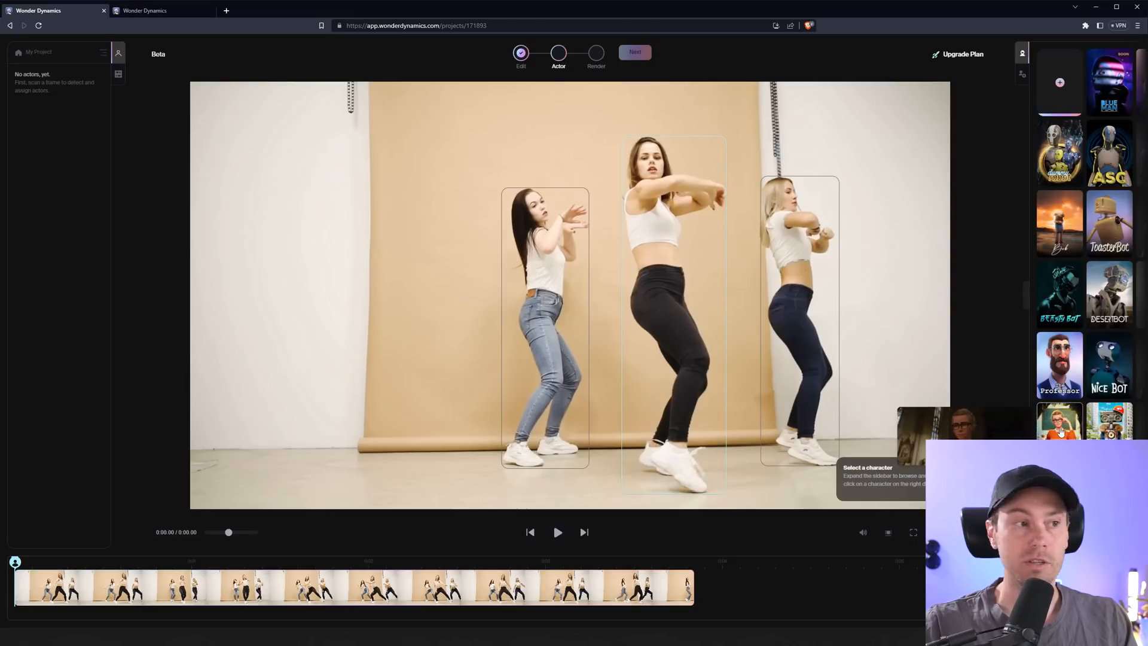
{"action": "mouse_move", "coordinate": [1060, 239]}
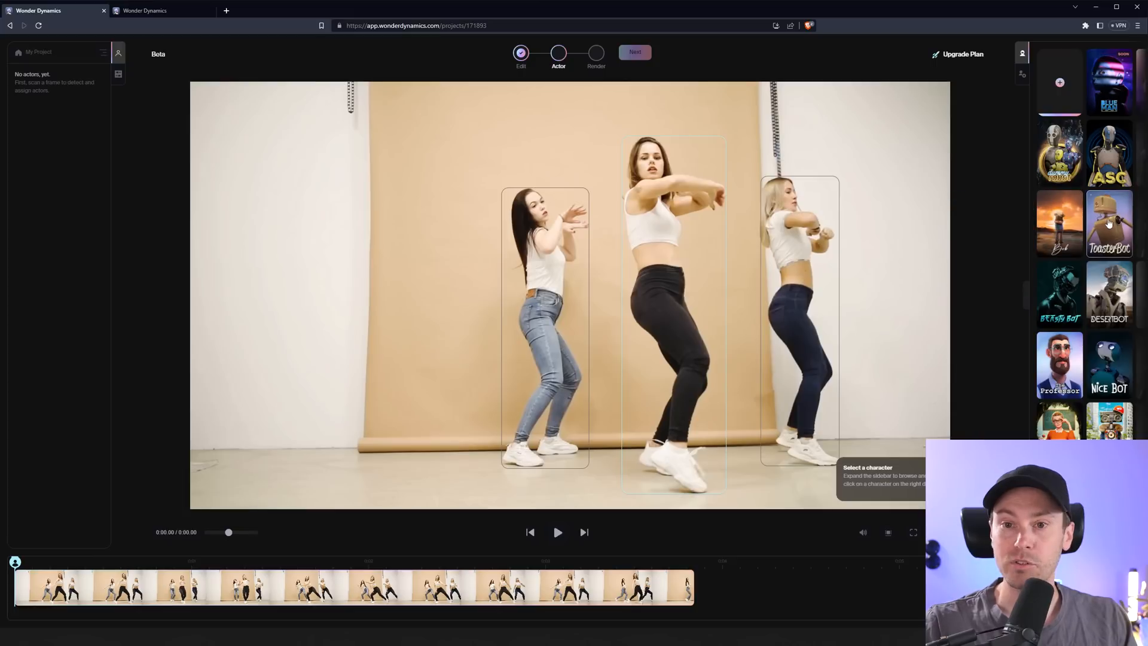
{"action": "mouse_move", "coordinate": [1060, 290]}
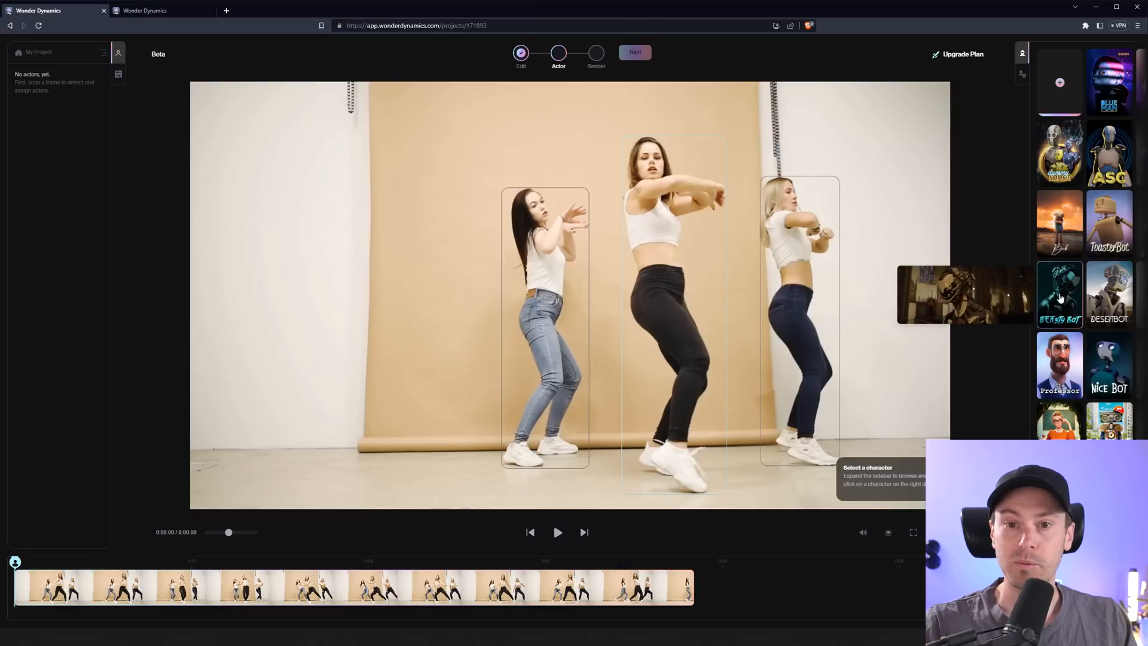
- Assign Beasty Bot and Dummy Robot to dancers, then view upgrade plans
{"action": "left_click", "coordinate": [1060, 294]}
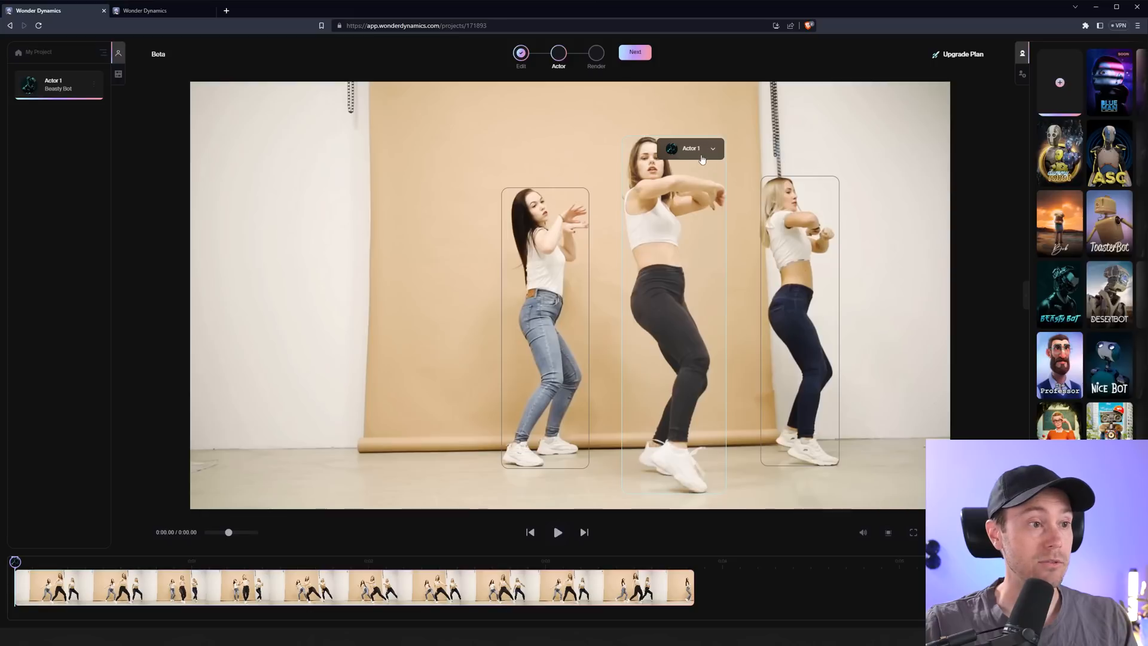
{"action": "mouse_move", "coordinate": [657, 246]}
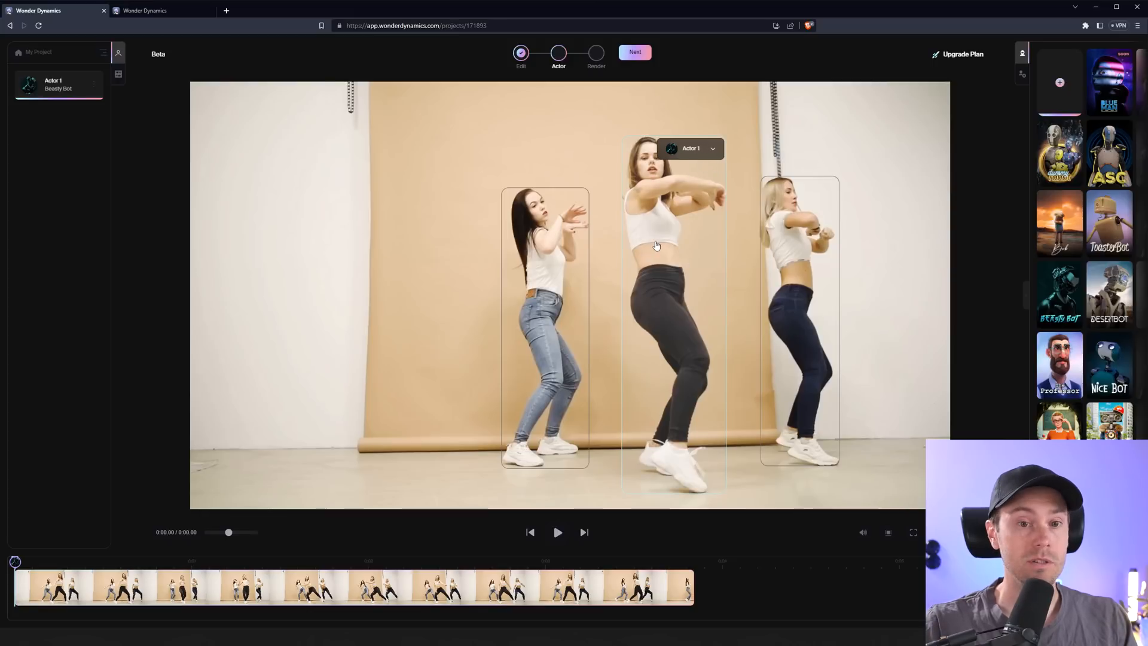
{"action": "left_click", "coordinate": [543, 253]}
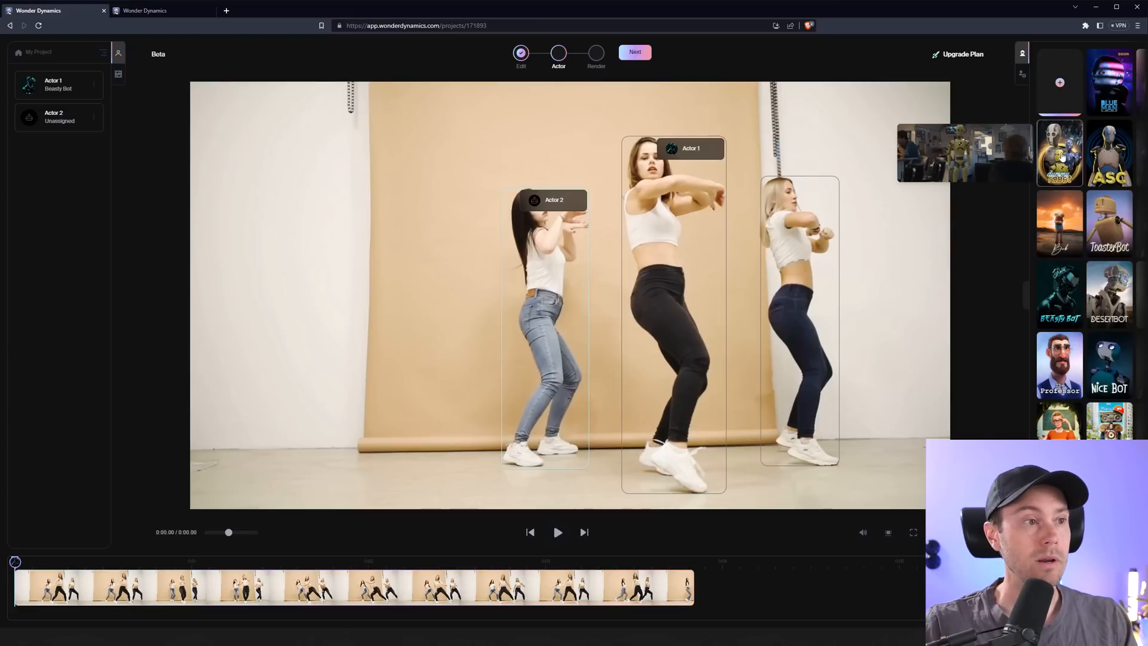
{"action": "left_click", "coordinate": [1059, 153]}
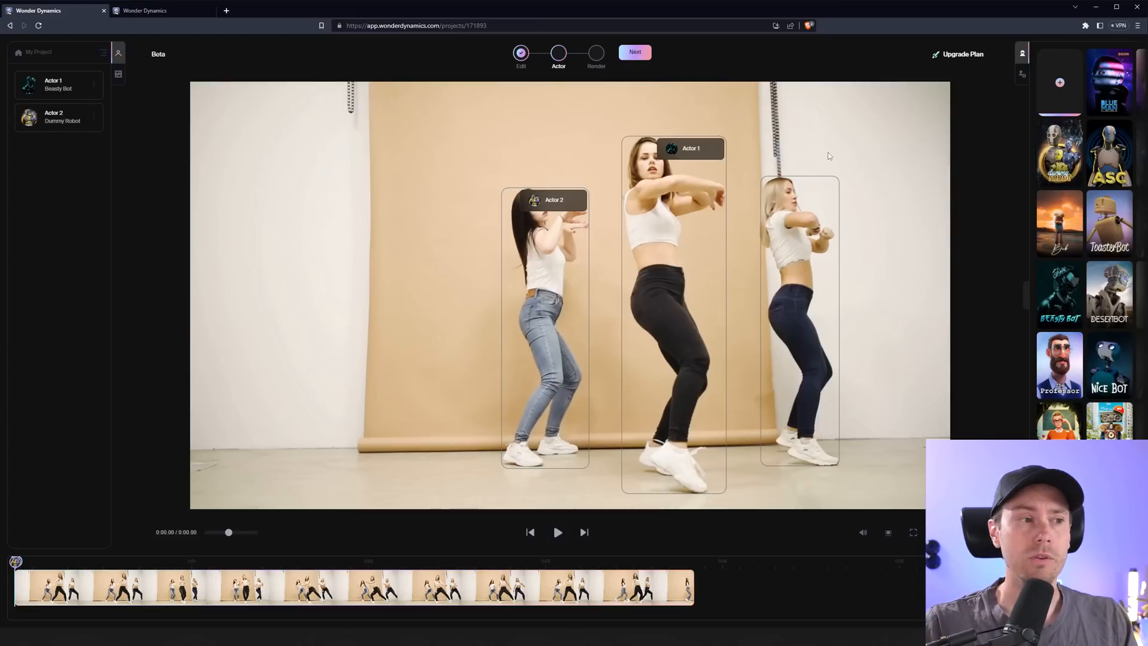
{"action": "mouse_move", "coordinate": [855, 158]}
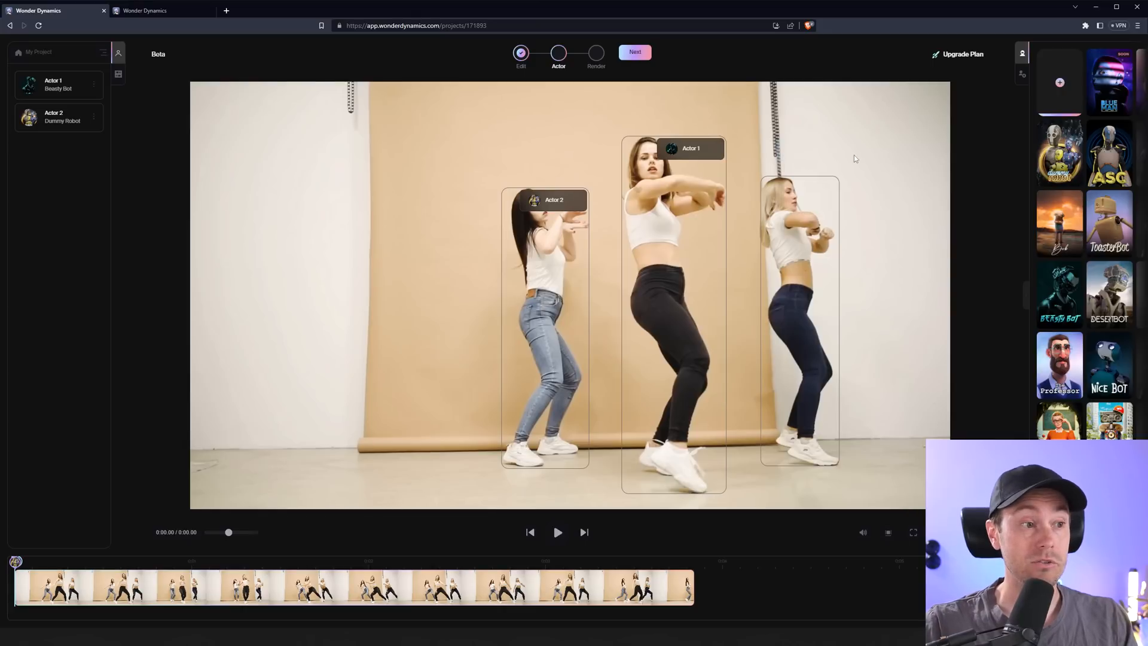
{"action": "mouse_move", "coordinate": [848, 155]}
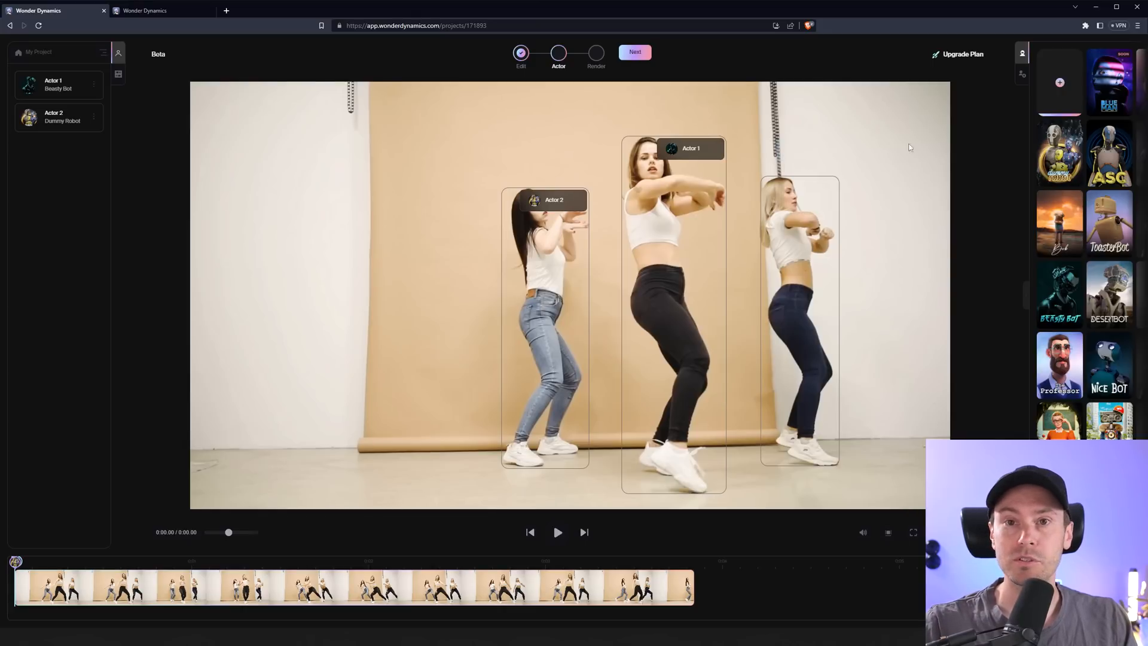
{"action": "left_click", "coordinate": [957, 54]}
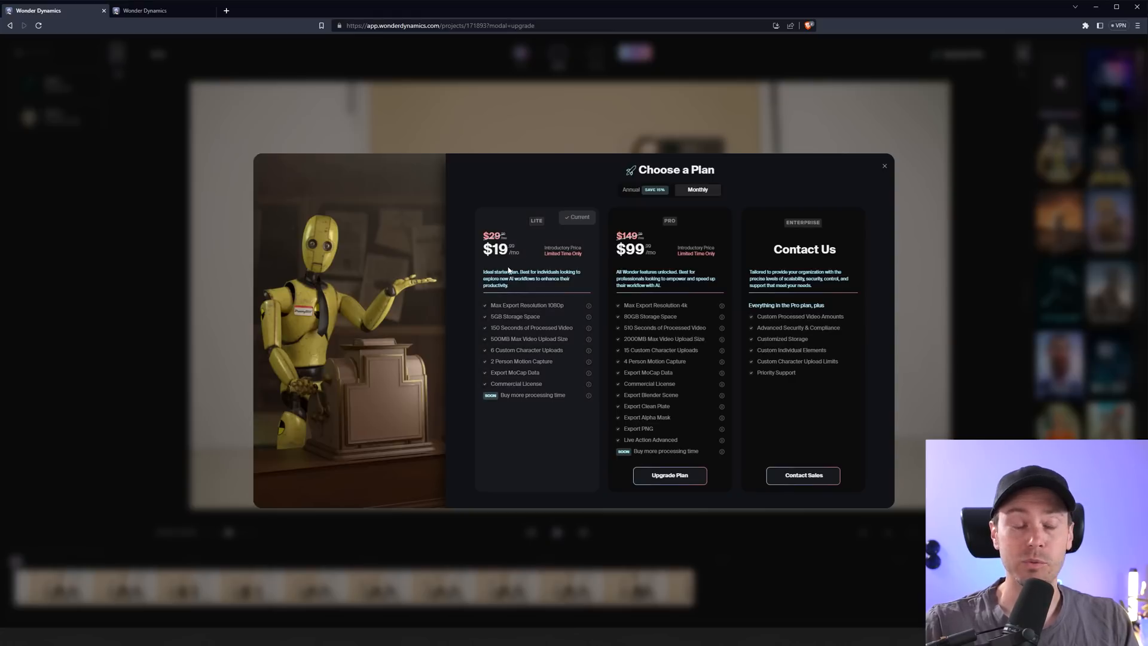
{"action": "left_click", "coordinate": [885, 166]}
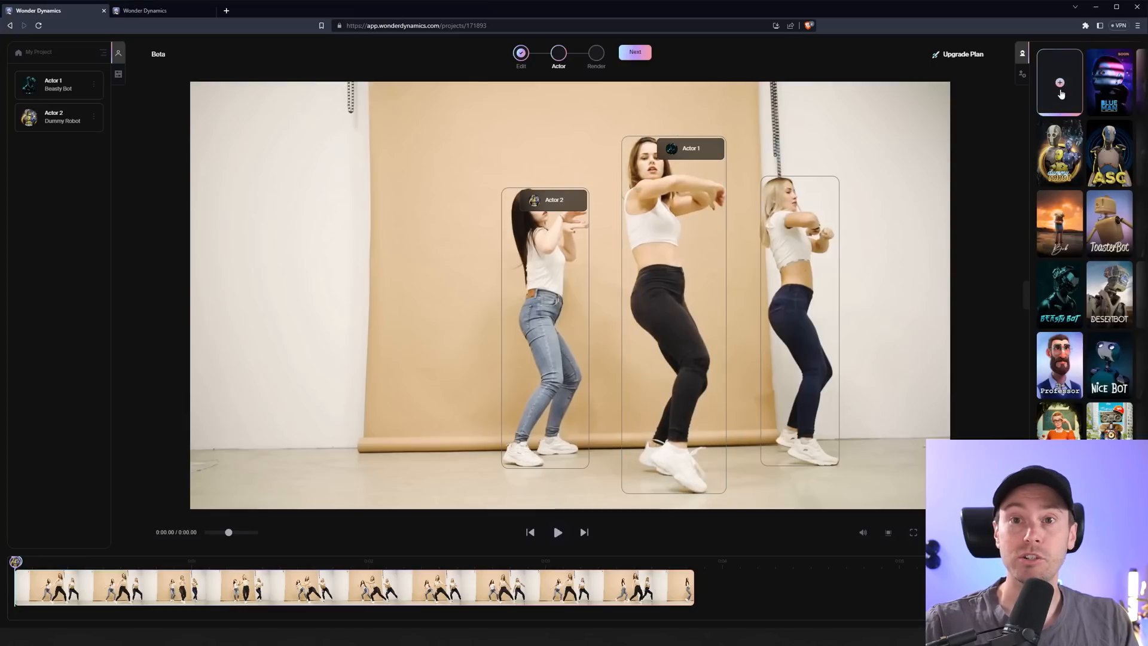
{"action": "left_click", "coordinate": [1060, 82]}
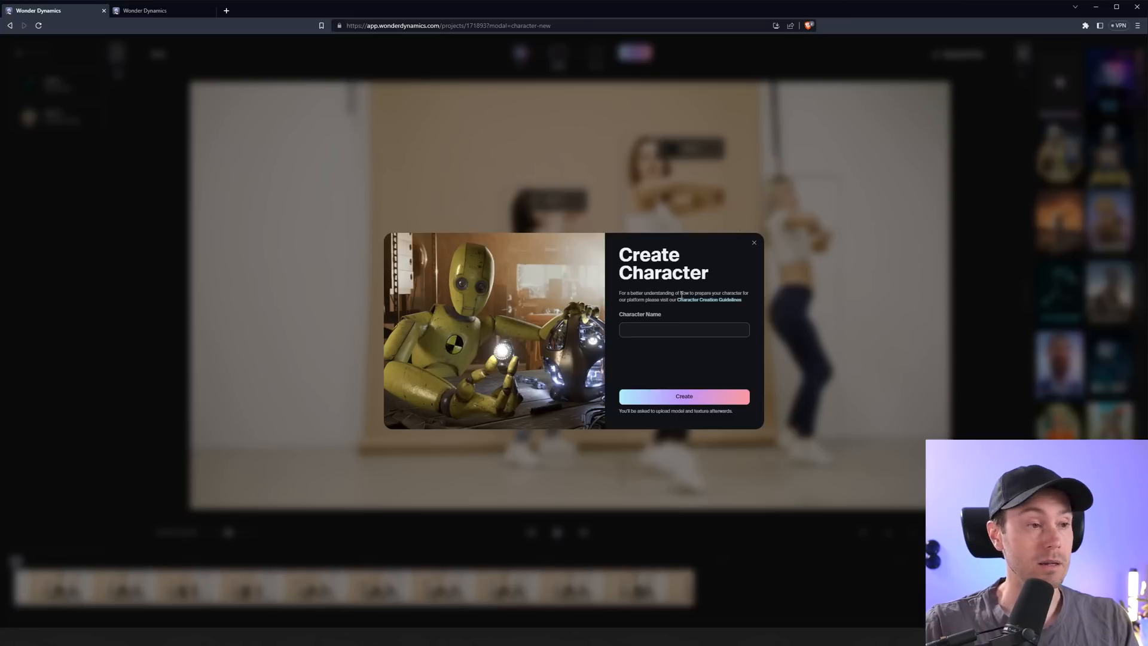
{"action": "left_click", "coordinate": [684, 396]}
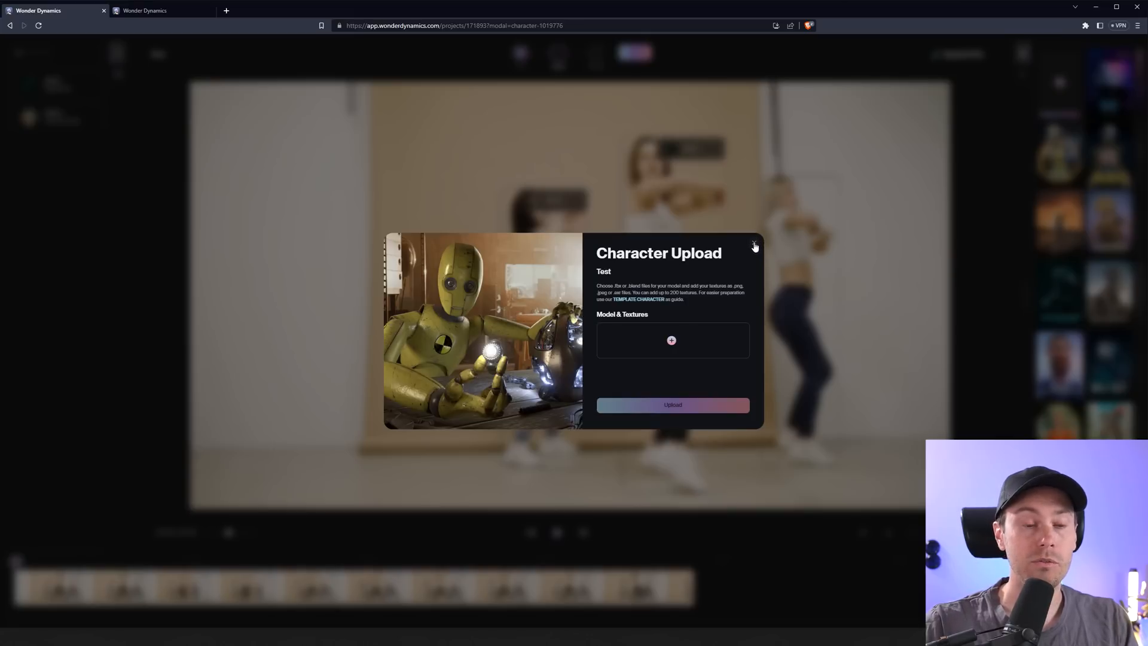
{"action": "left_click", "coordinate": [754, 245]}
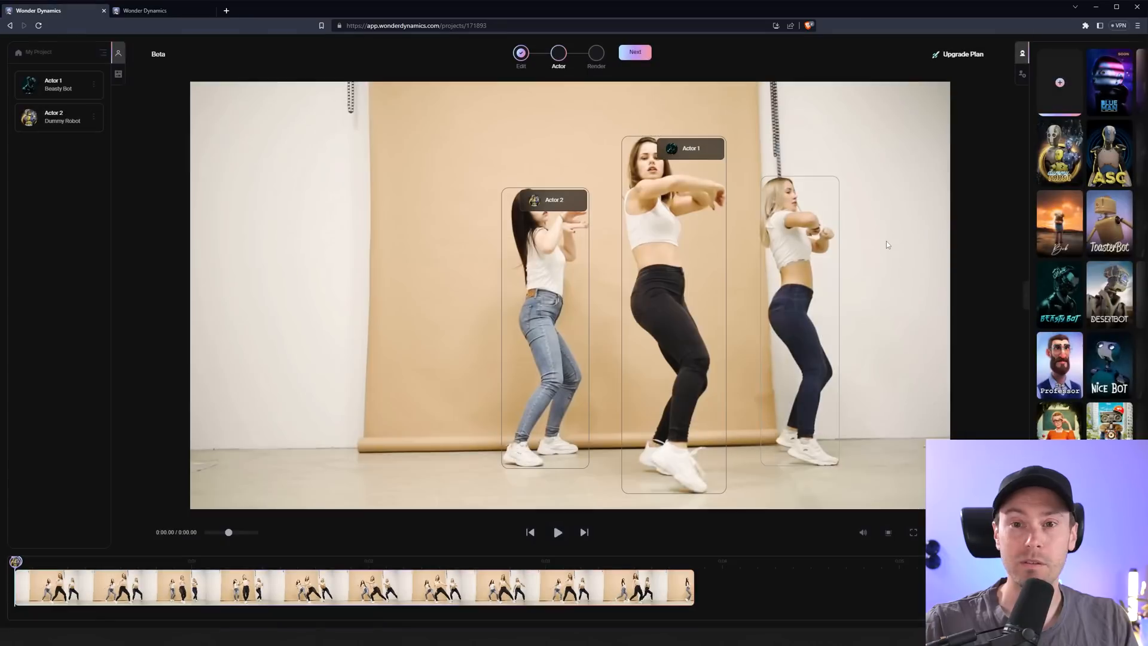
{"action": "mouse_move", "coordinate": [915, 199]}
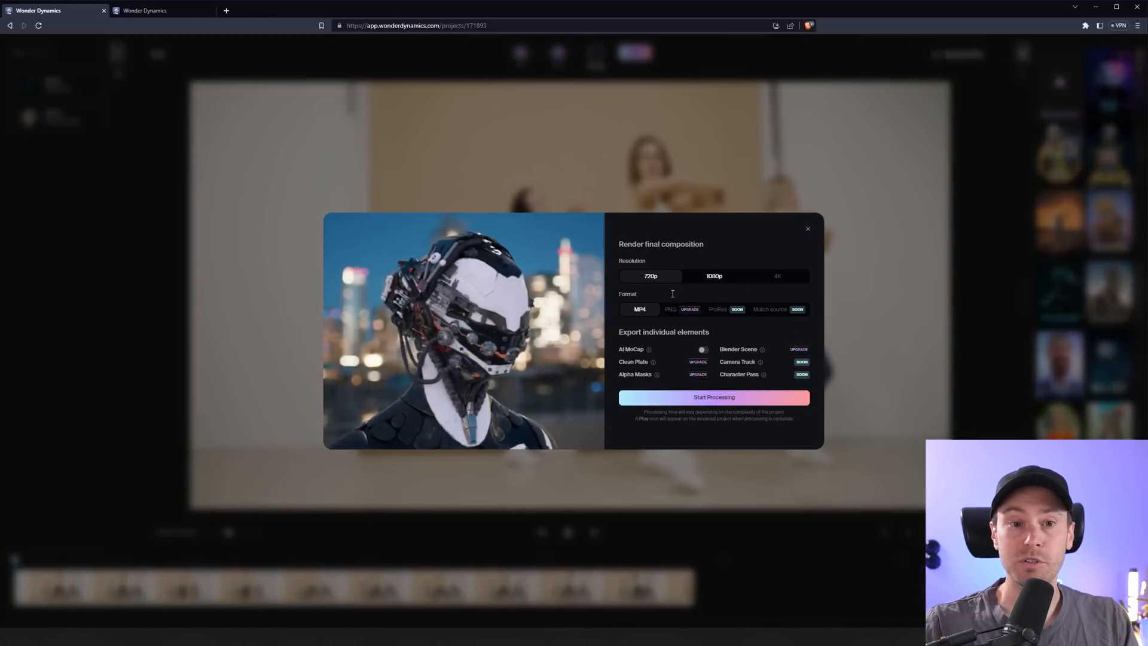
{"action": "mouse_move", "coordinate": [727, 285]}
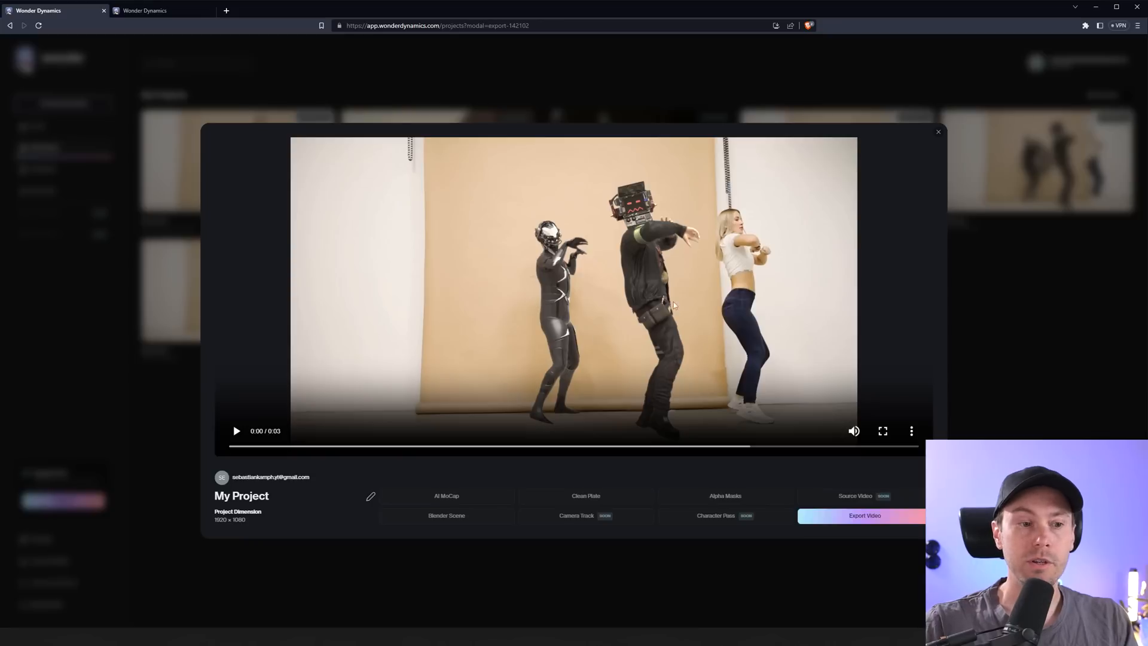
{"action": "mouse_move", "coordinate": [236, 432]}
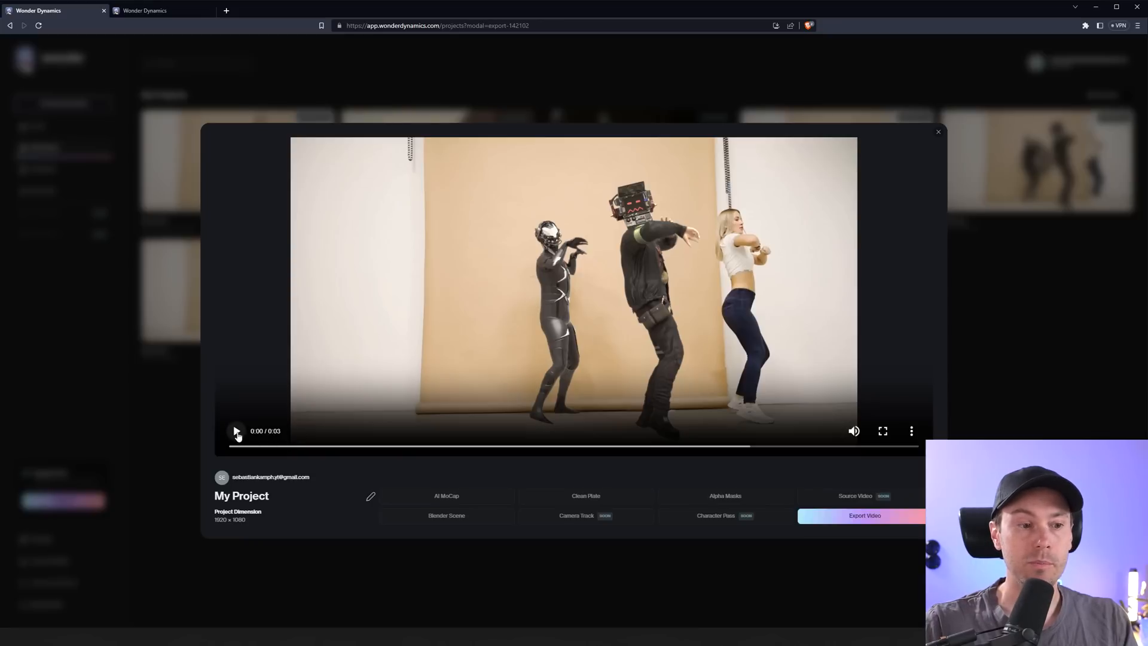
- Play the rendered 1080p video with two dancers replaced by robot characters
{"action": "left_click", "coordinate": [237, 432]}
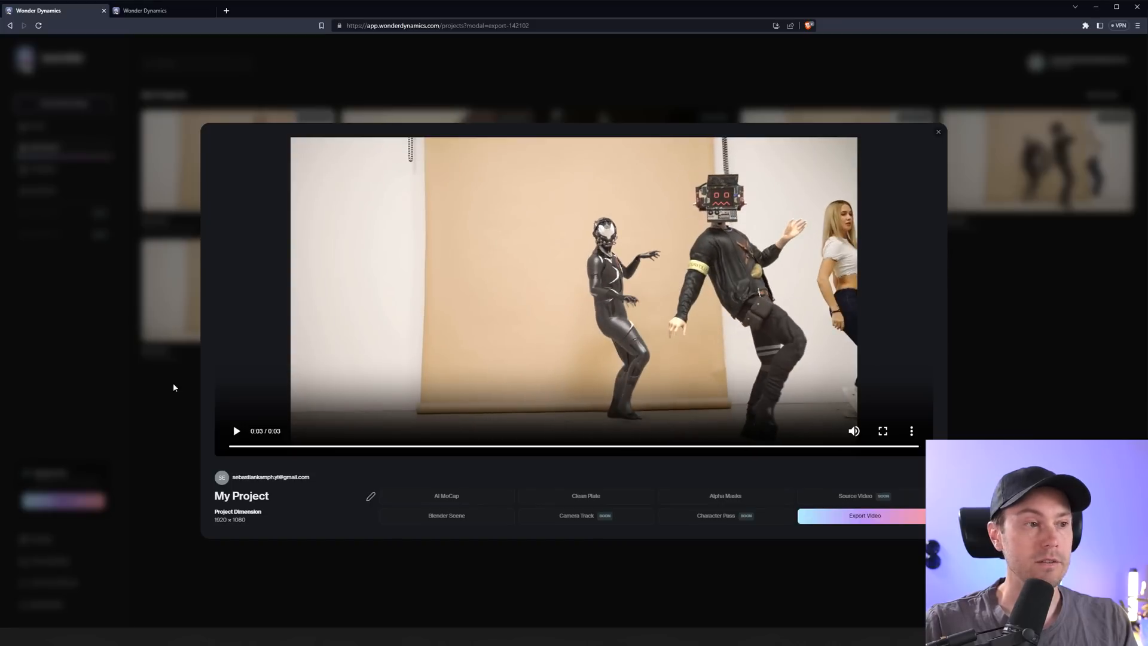
{"action": "left_click", "coordinate": [235, 431]}
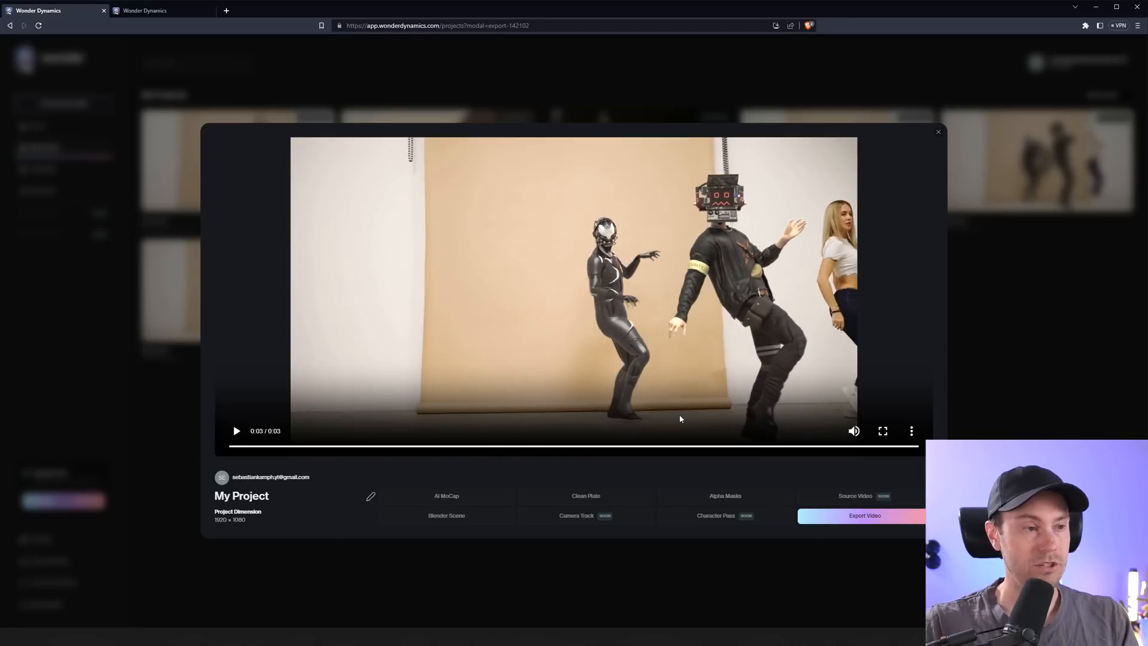
{"action": "mouse_move", "coordinate": [415, 485]}
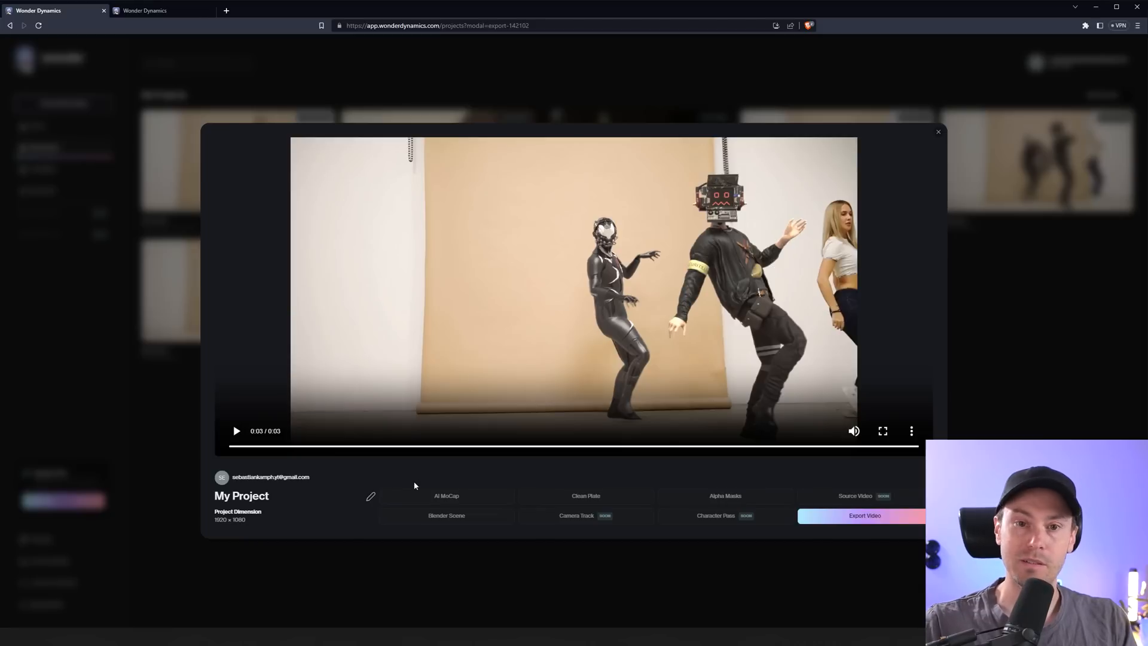
{"action": "mouse_move", "coordinate": [368, 358]}
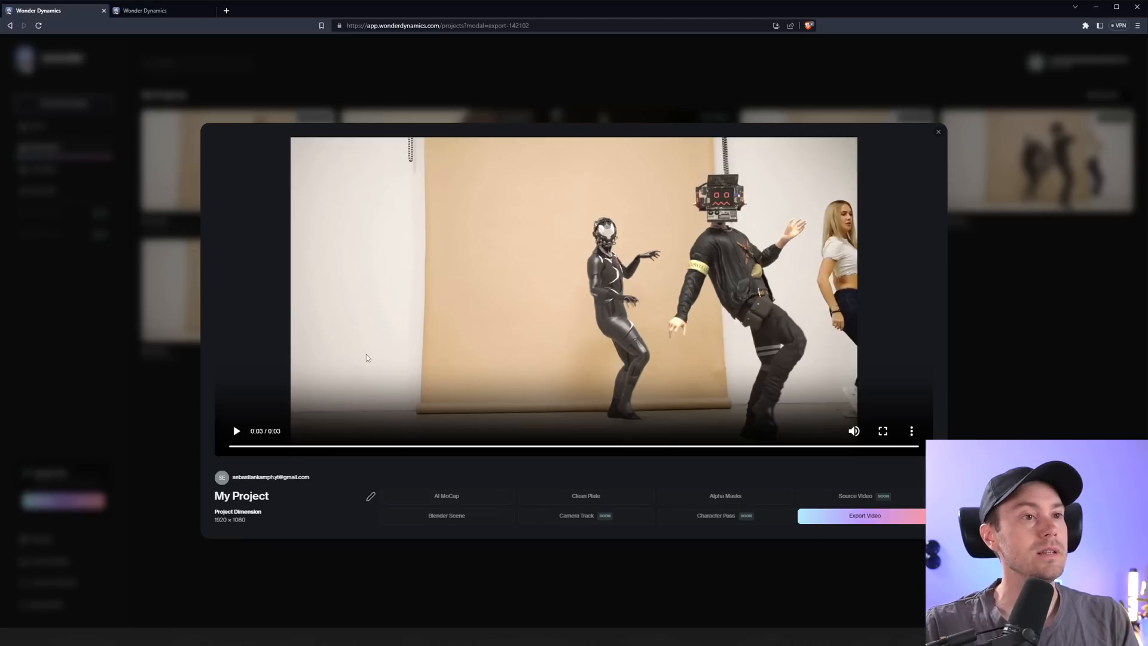
{"action": "mouse_move", "coordinate": [403, 205]}
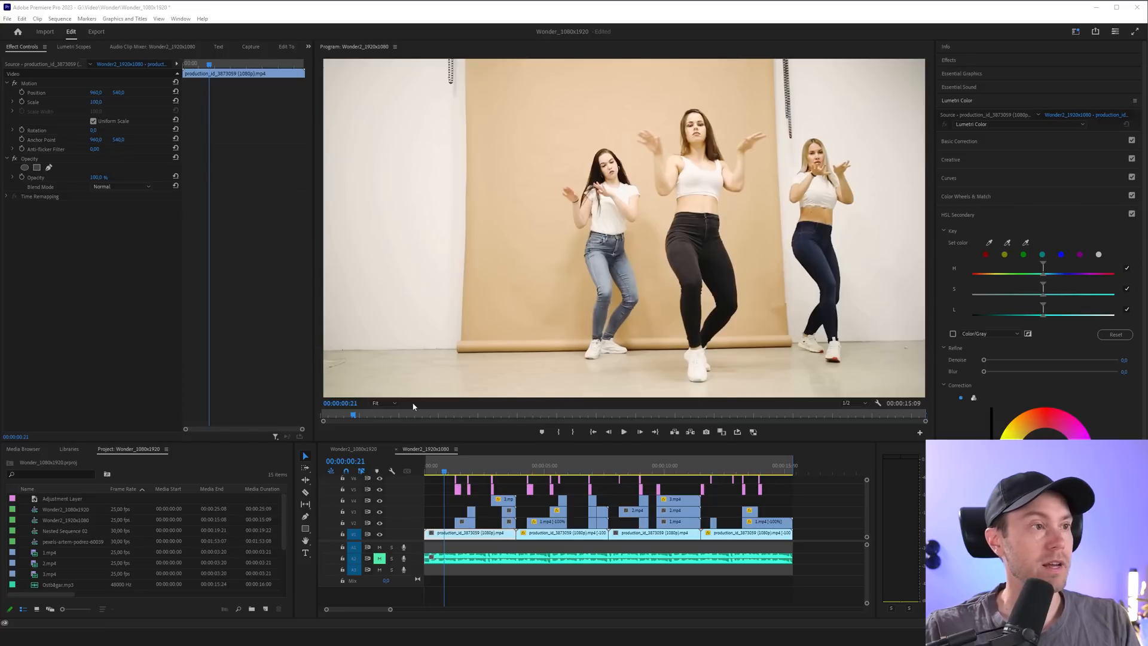
{"action": "mouse_move", "coordinate": [475, 453]}
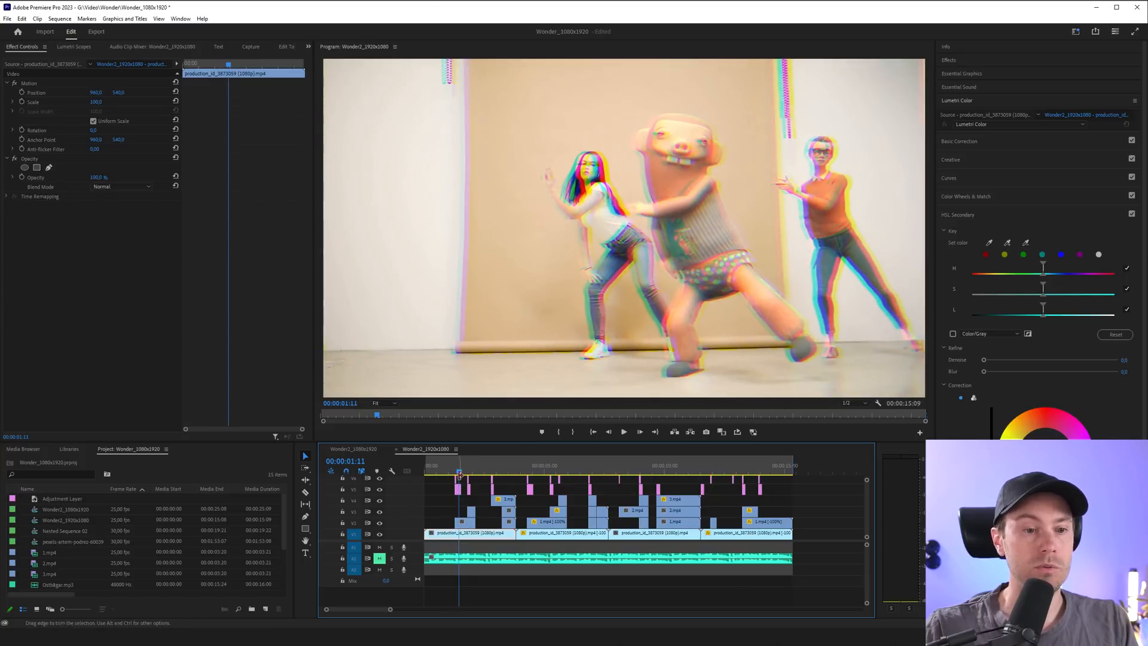
{"action": "left_click", "coordinate": [473, 474]}
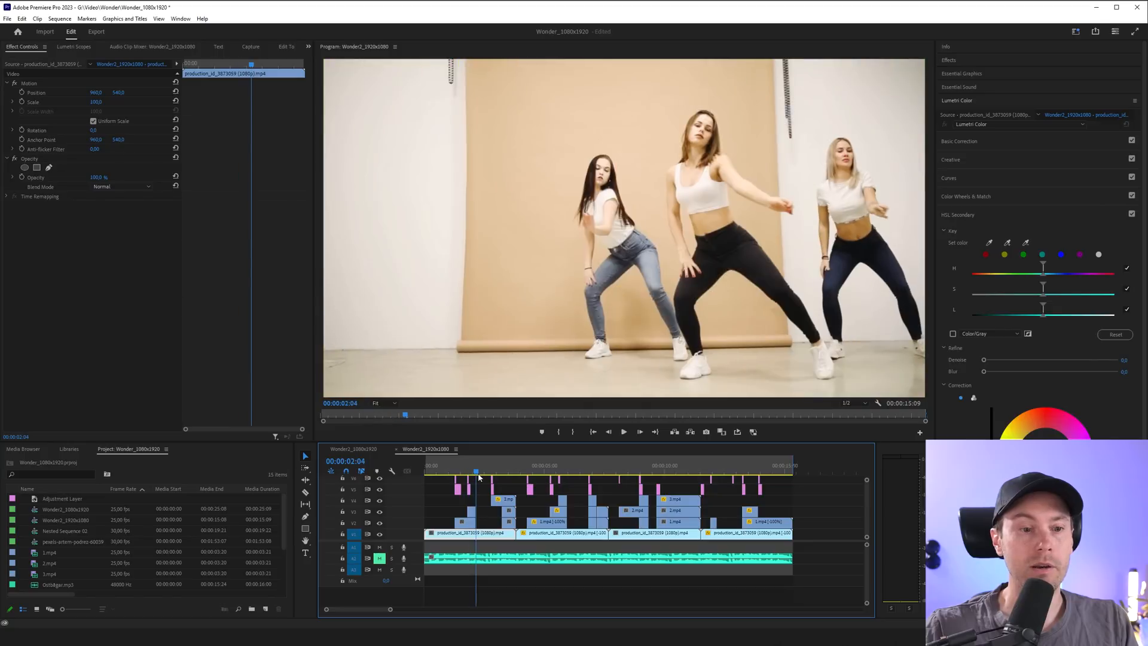
{"action": "left_click", "coordinate": [464, 474]}
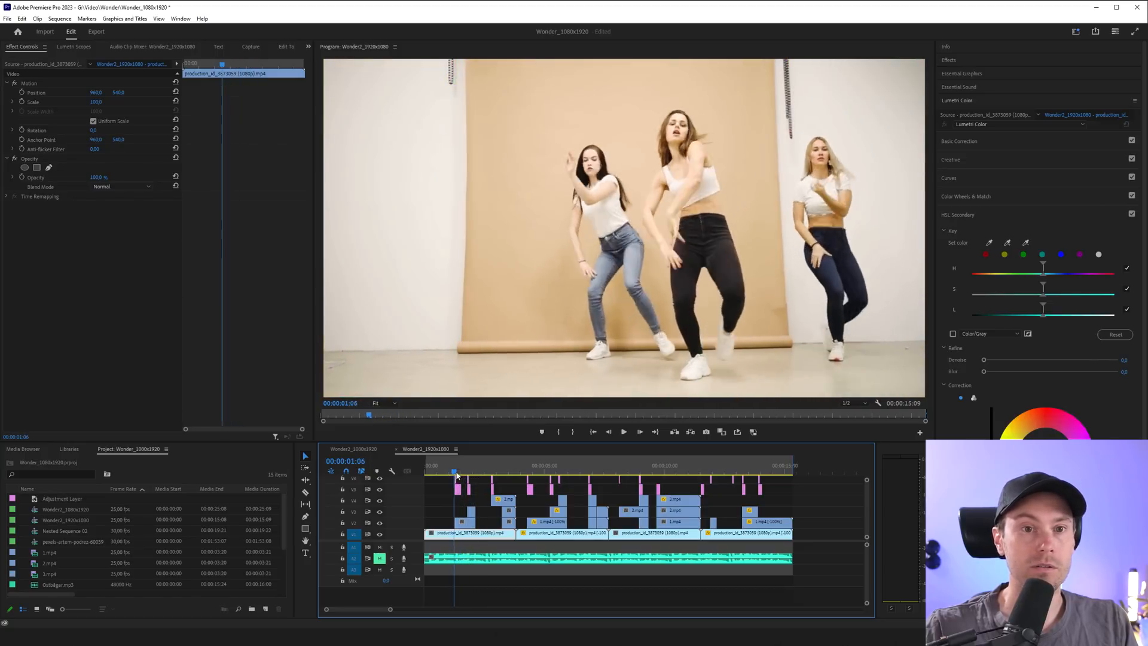
{"action": "left_click", "coordinate": [467, 473]}
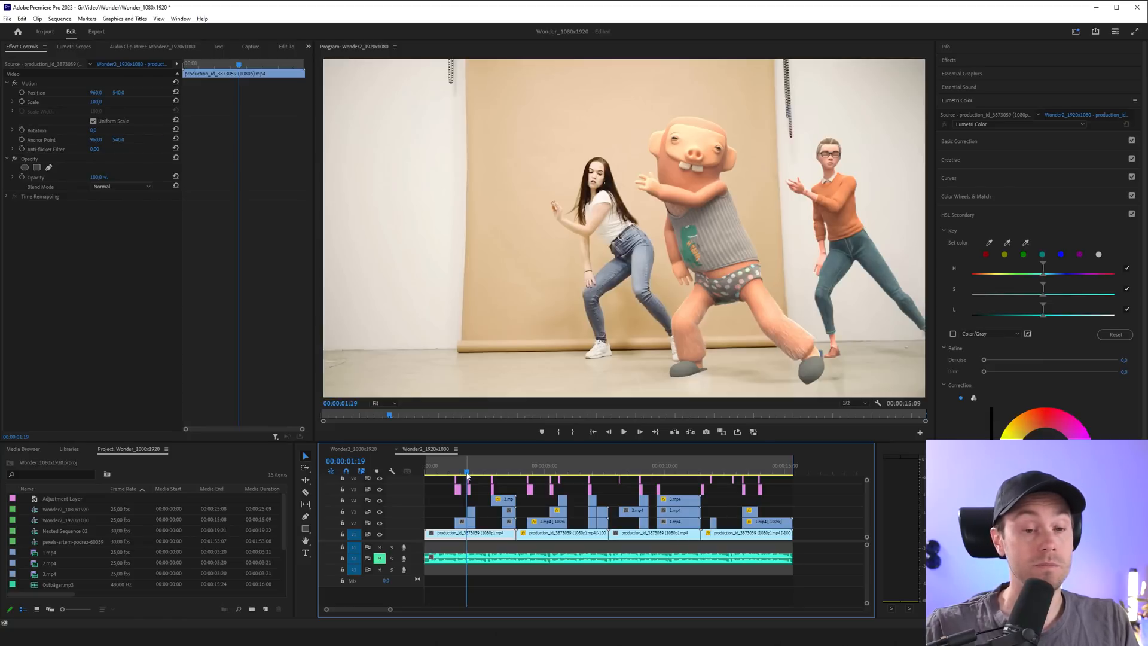
{"action": "left_click", "coordinate": [624, 431]}
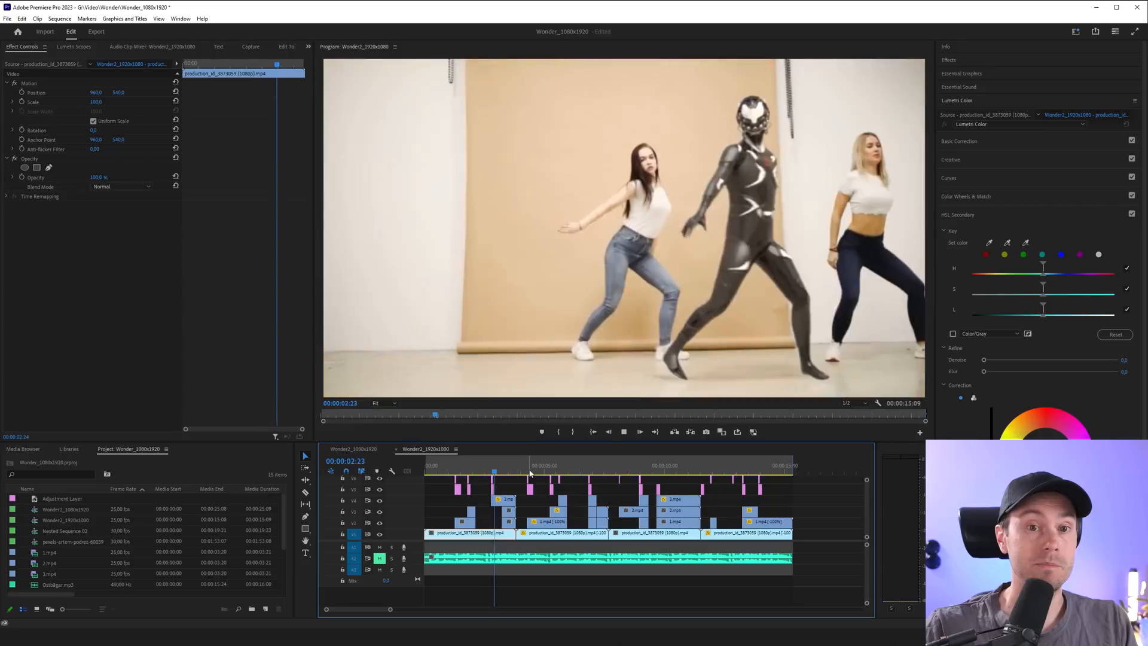
{"action": "left_click", "coordinate": [542, 473]}
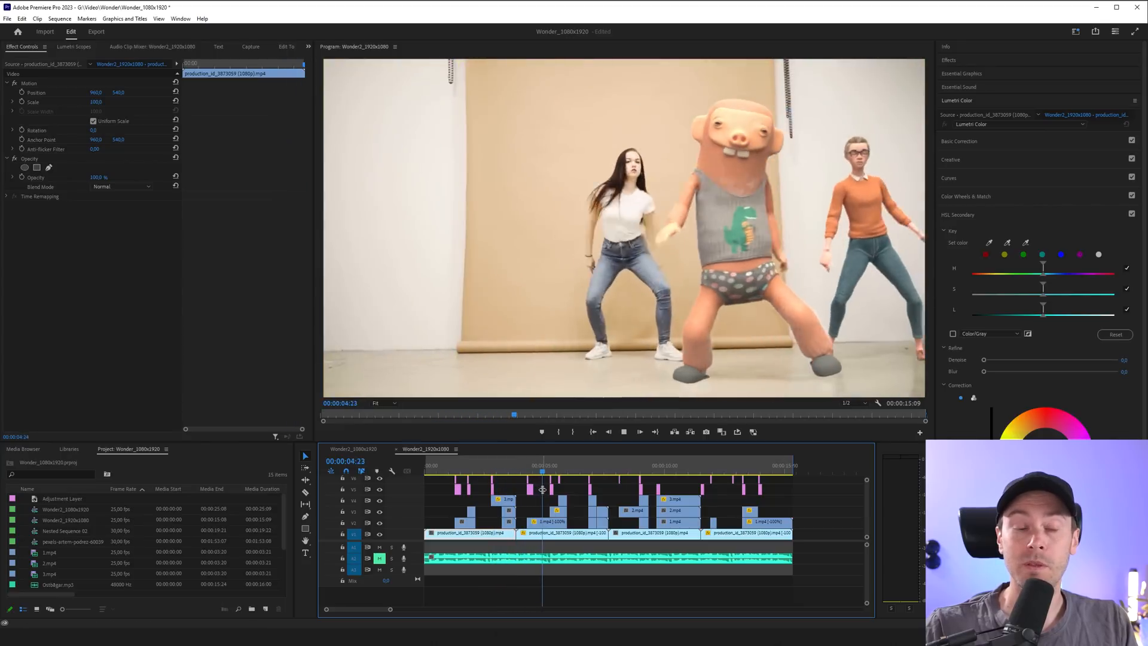
{"action": "left_click", "coordinate": [624, 432]}
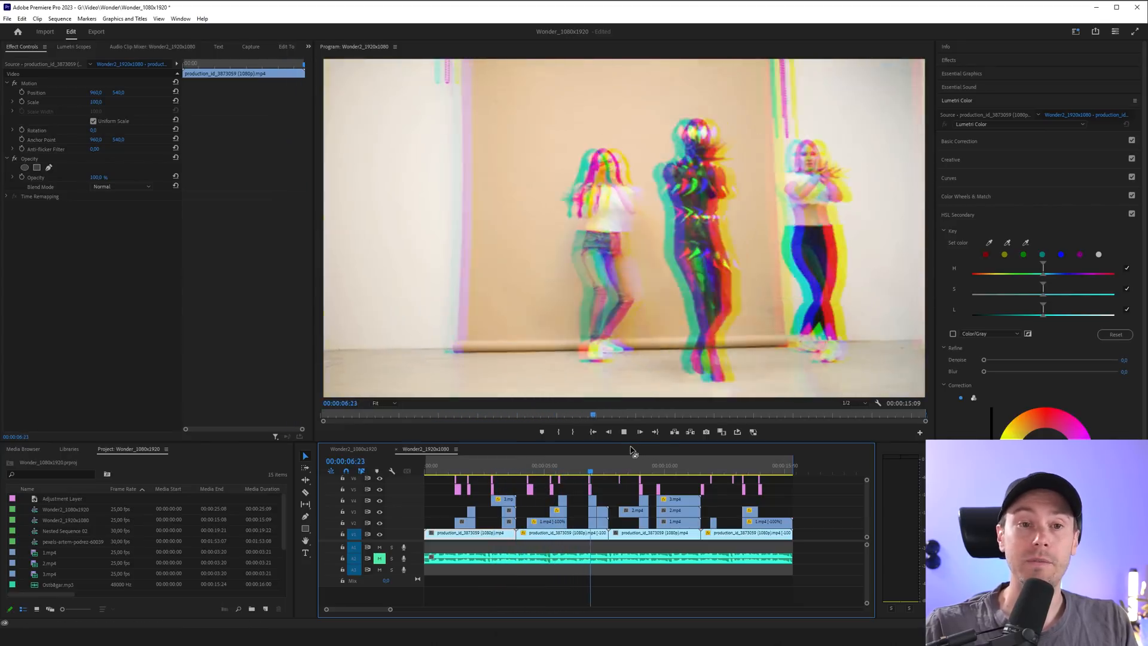